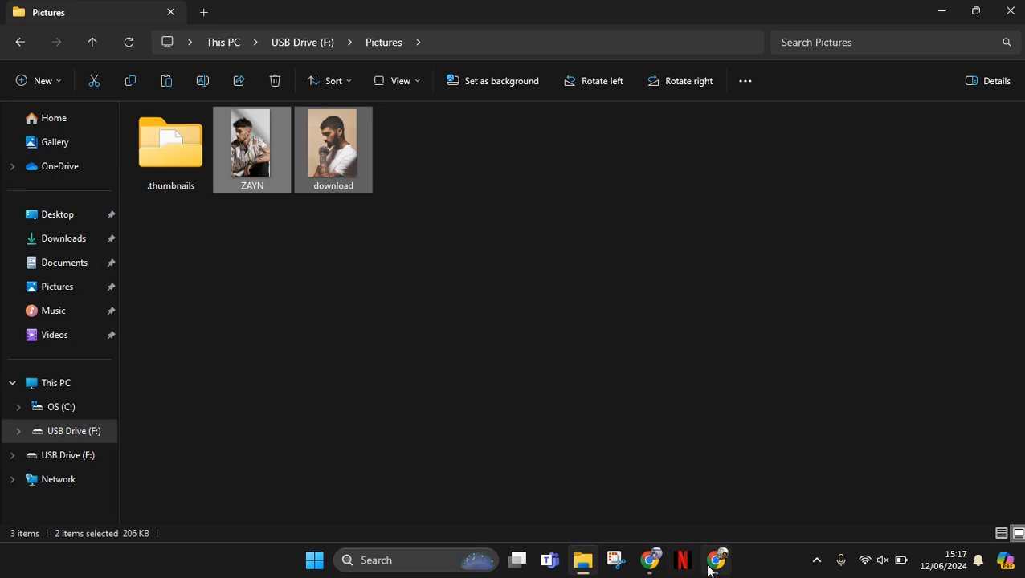
# - Bring Google Drive's Photos folder forward in Chrome and maximize it while ZAYN.jpg and download.jpg upload
pyautogui.click(716, 559)
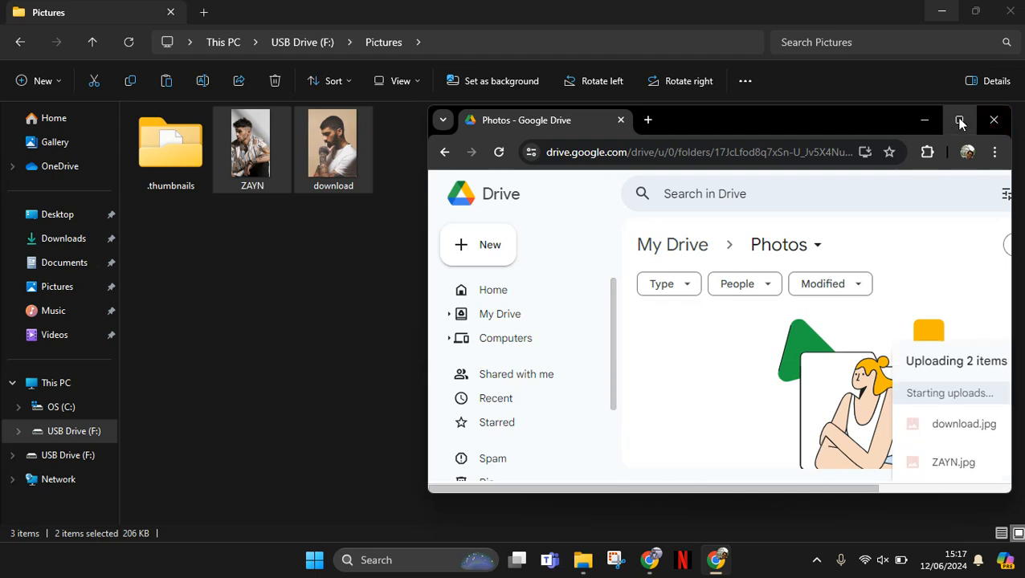
pyautogui.click(960, 119)
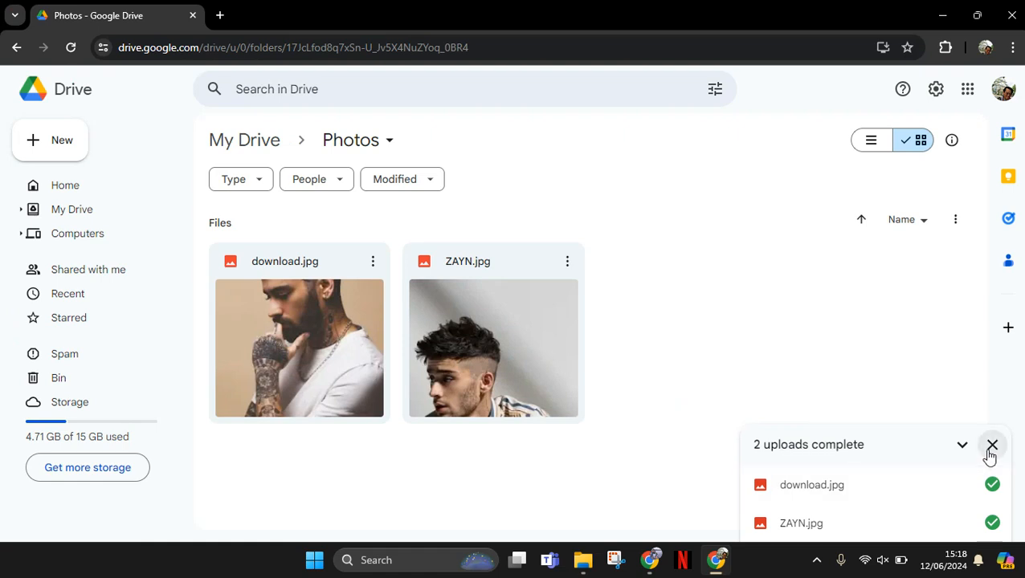
# - Dismiss the '2 uploads complete' panel and select ZAYN.jpg in the Photos folder
pyautogui.click(993, 445)
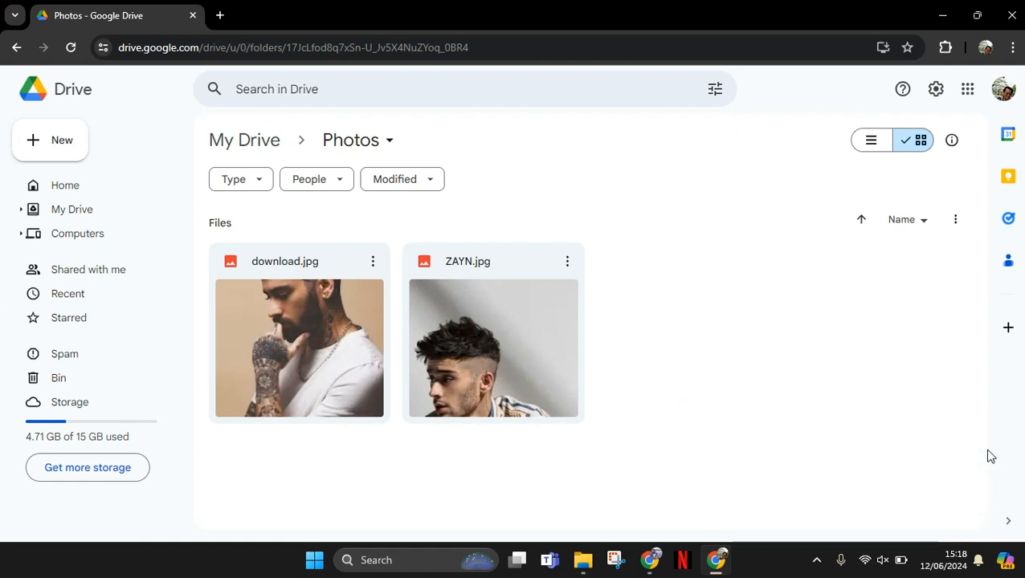
pyautogui.moveTo(657, 503)
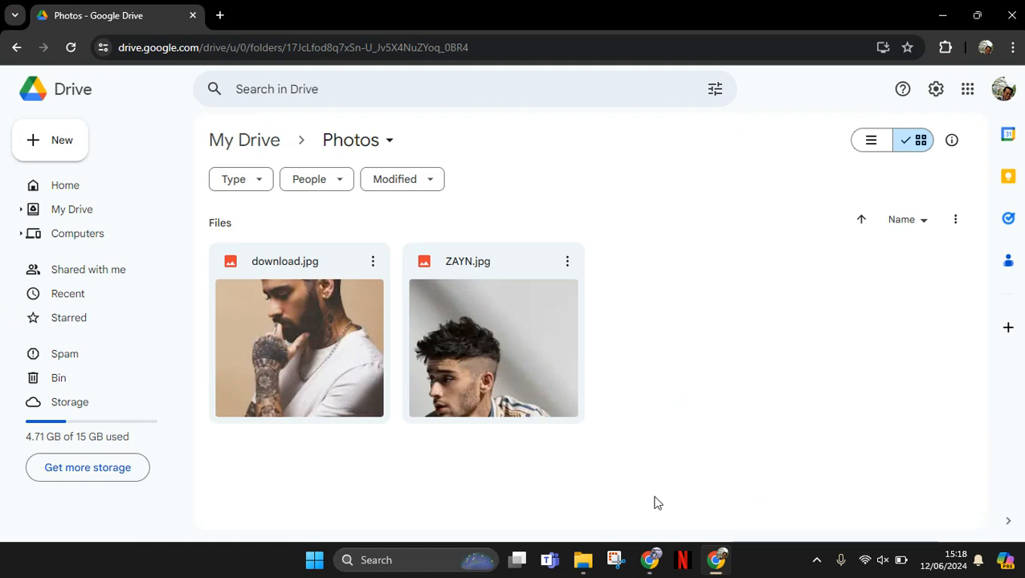
pyautogui.click(493, 348)
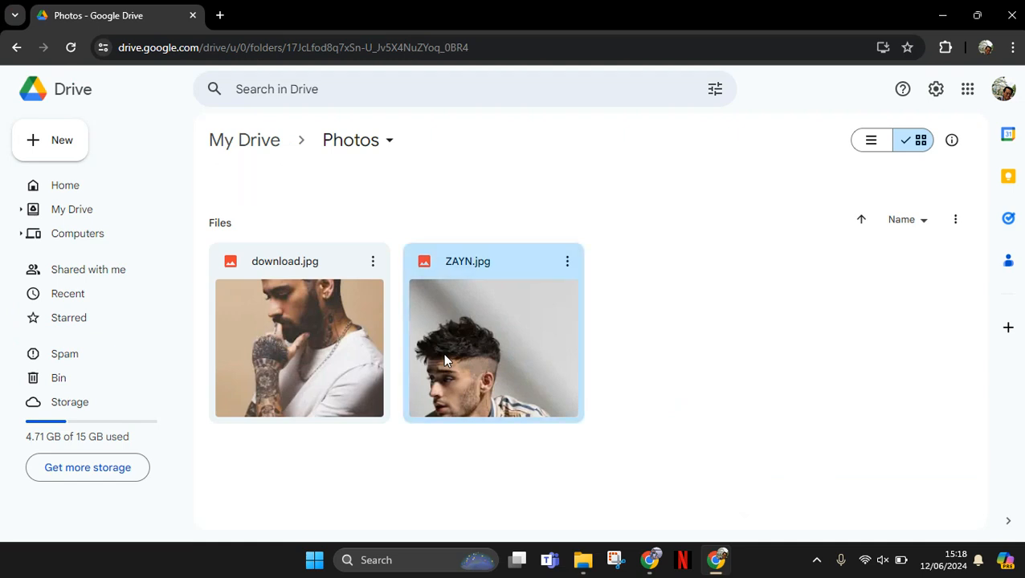
# - Copy a share link for ZAYN.jpg from its right-click Share menu
pyautogui.rightClick(493, 347)
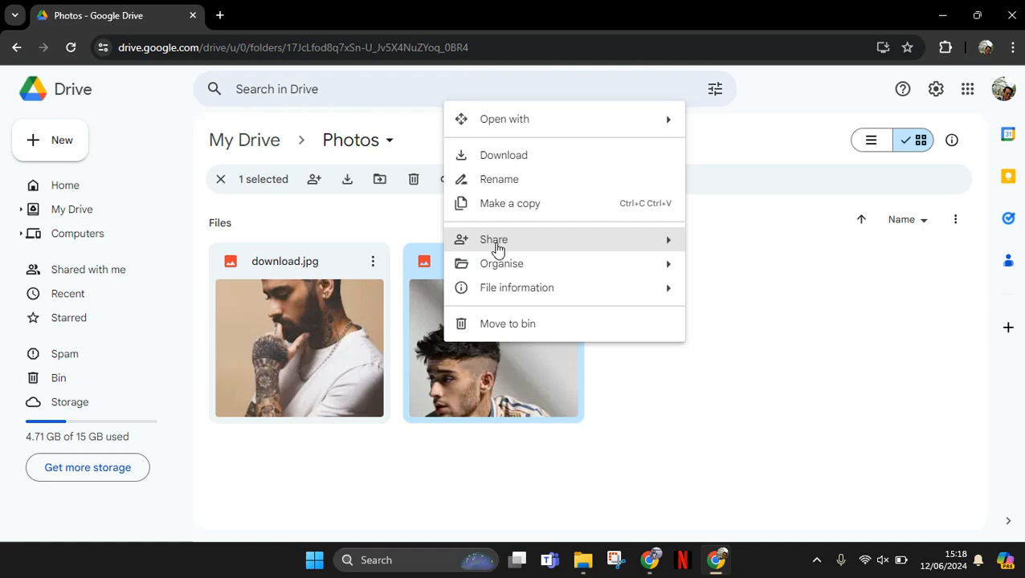
pyautogui.moveTo(493, 239)
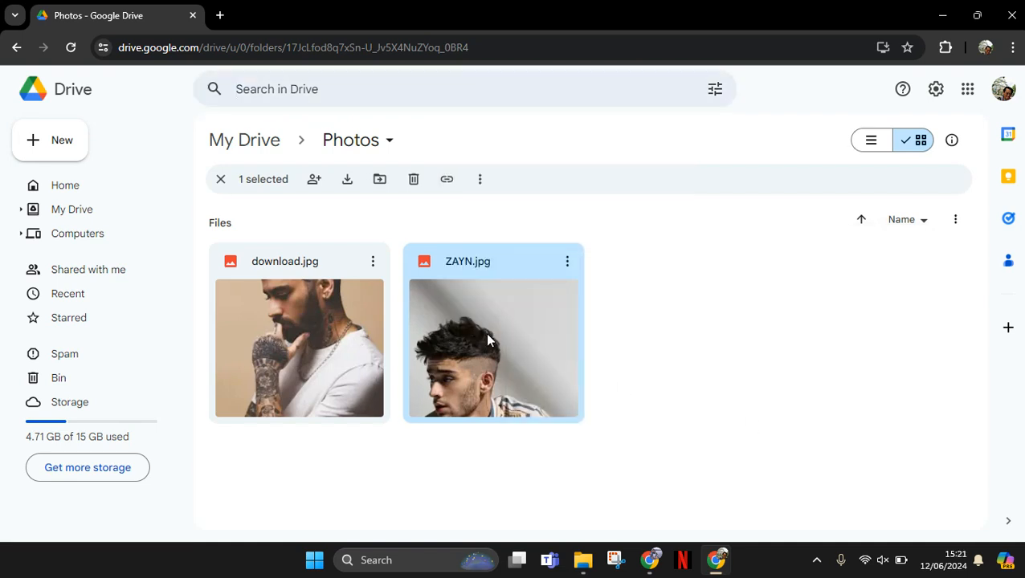
pyautogui.rightClick(493, 347)
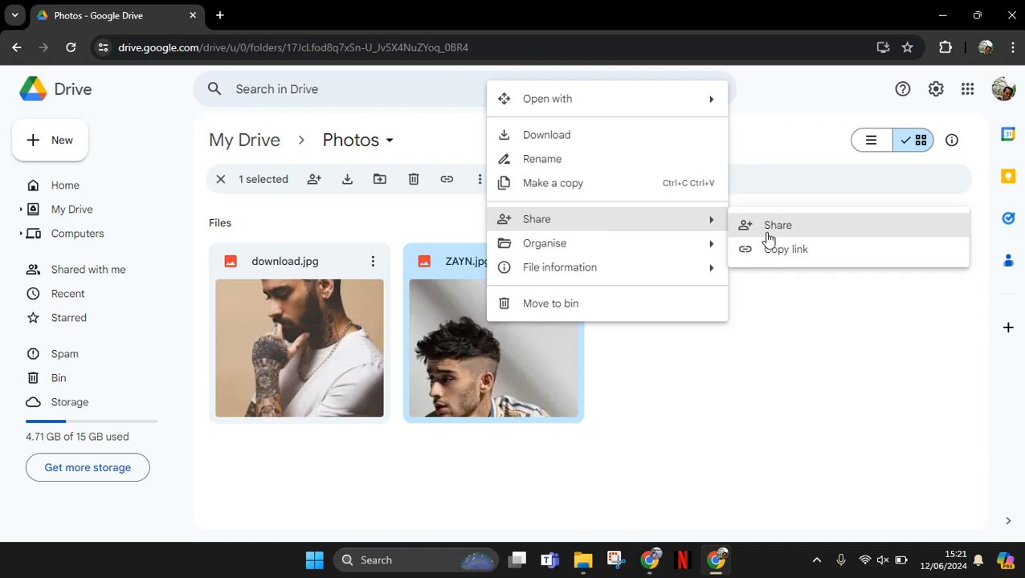
pyautogui.click(783, 249)
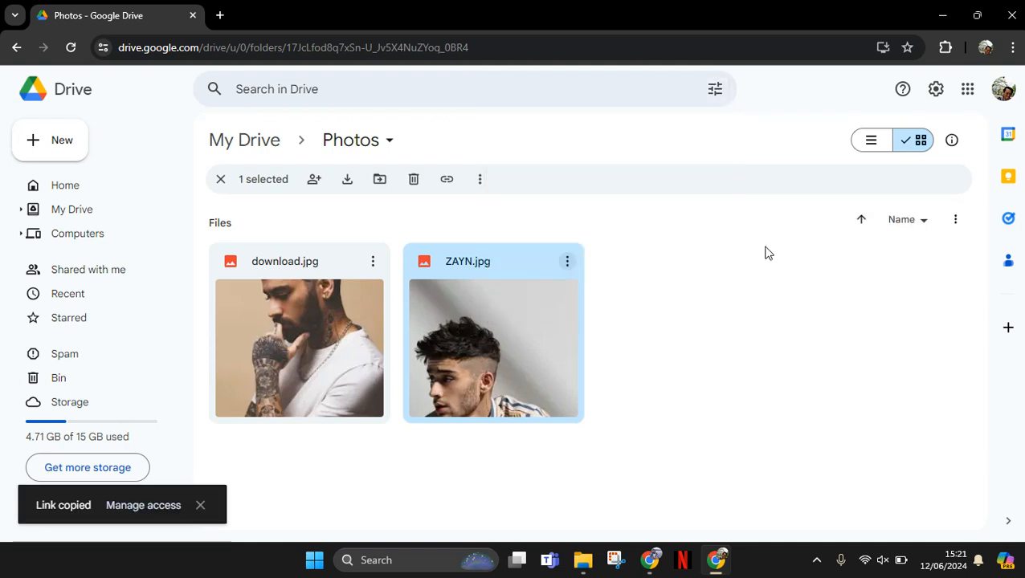
pyautogui.moveTo(251, 308)
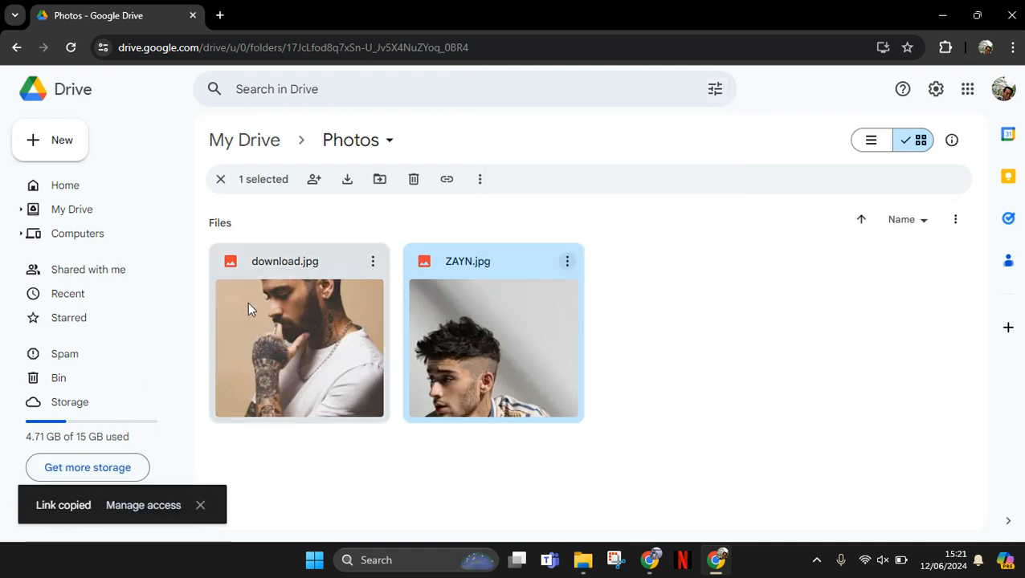